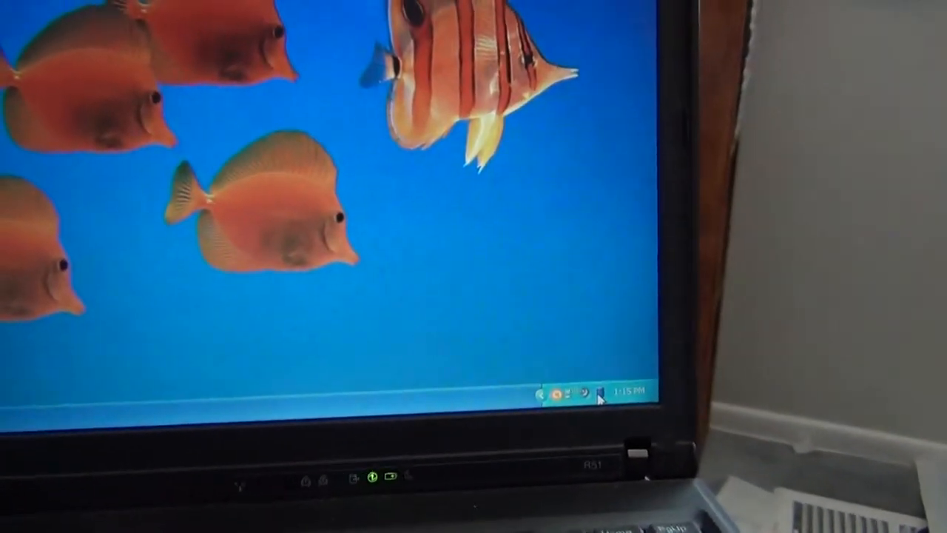
- Show the full list of installed programs from the Start menu
click(586, 390)
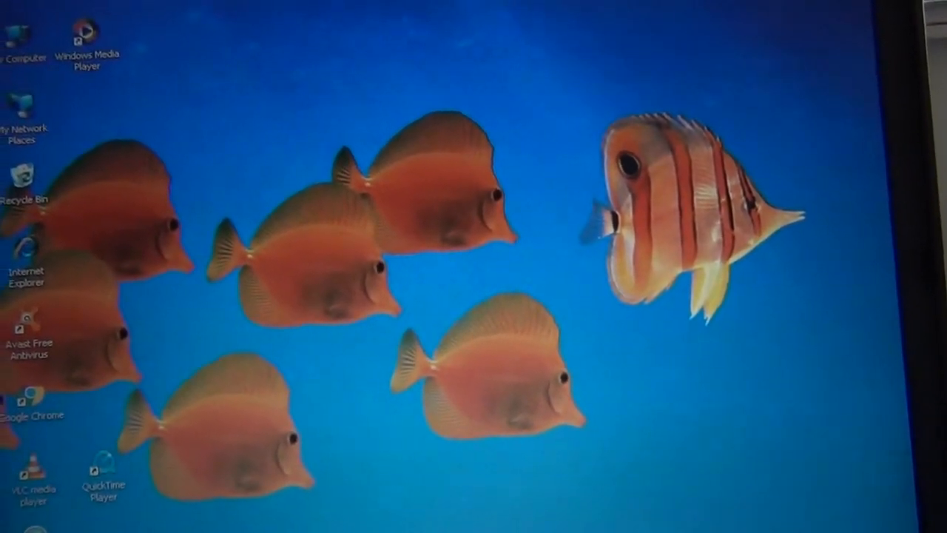
click(15, 529)
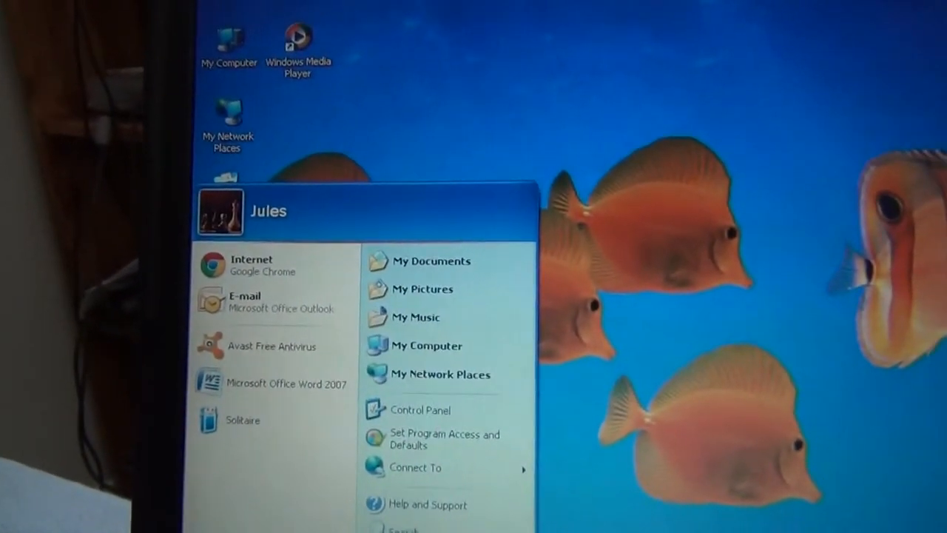
click(259, 518)
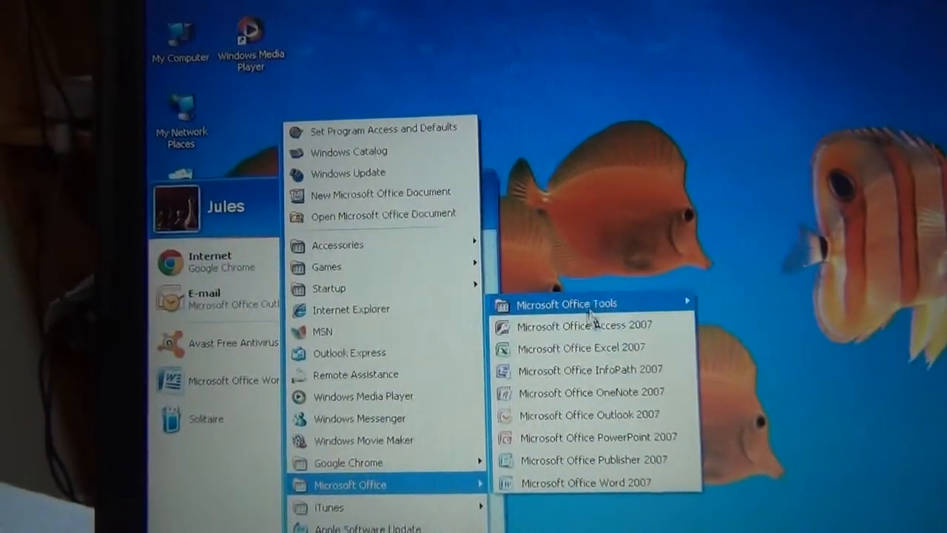
mouse_move(566, 303)
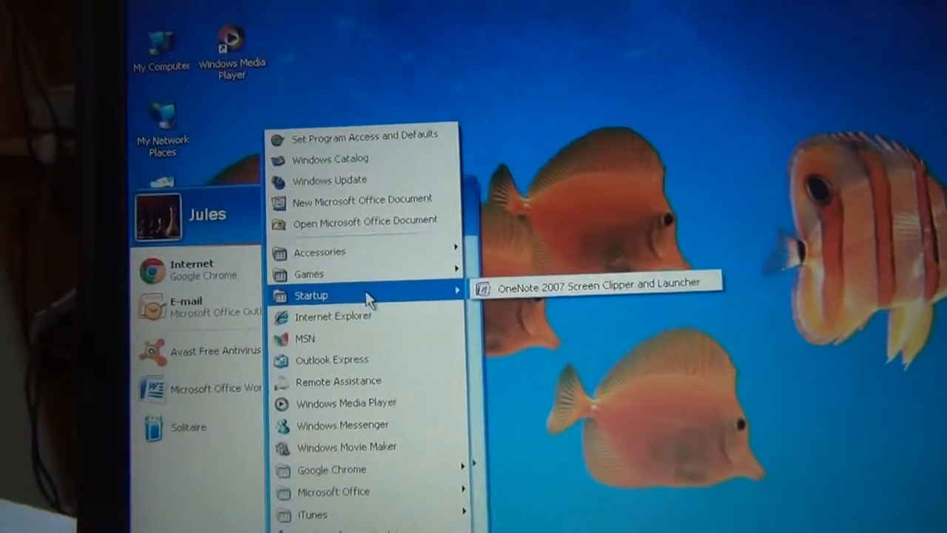
mouse_move(366, 272)
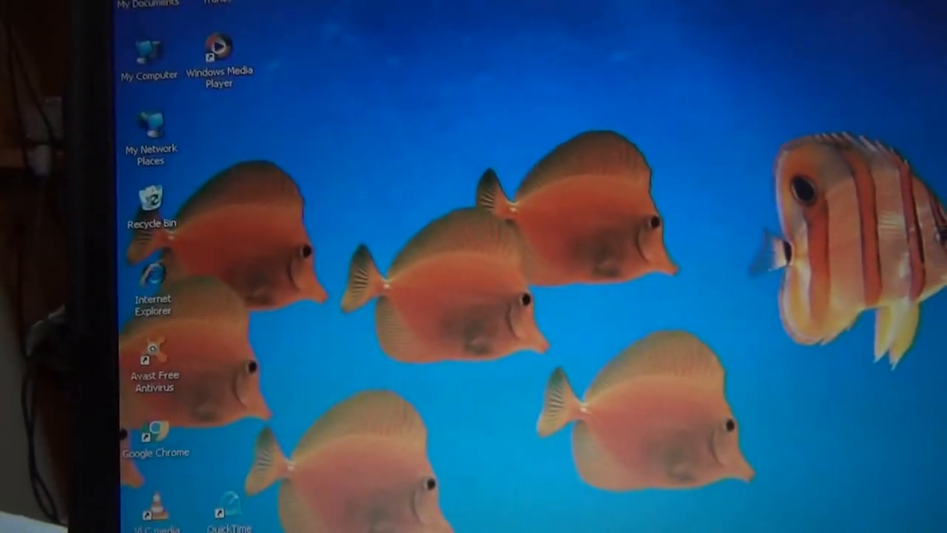
- Open My Documents from the Start menu and launch its My Videos folder
click(37, 529)
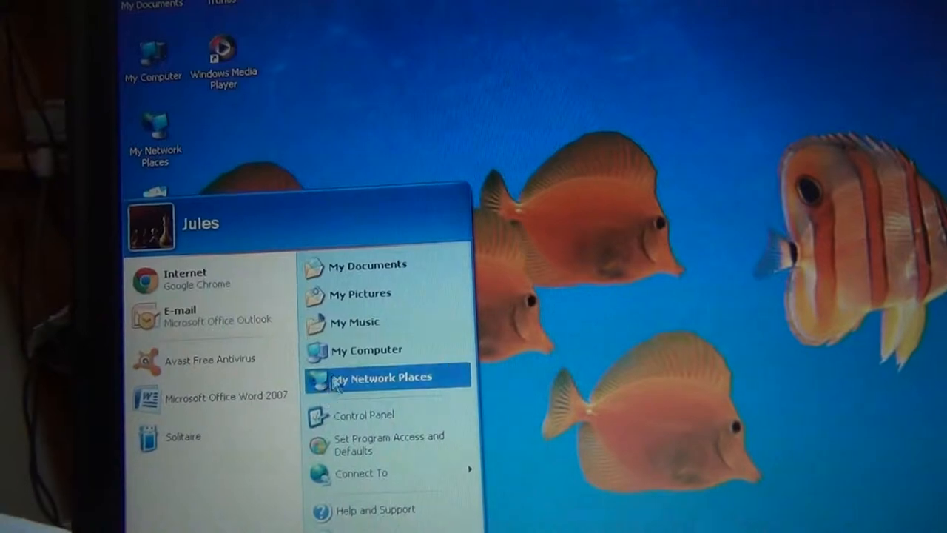
click(365, 264)
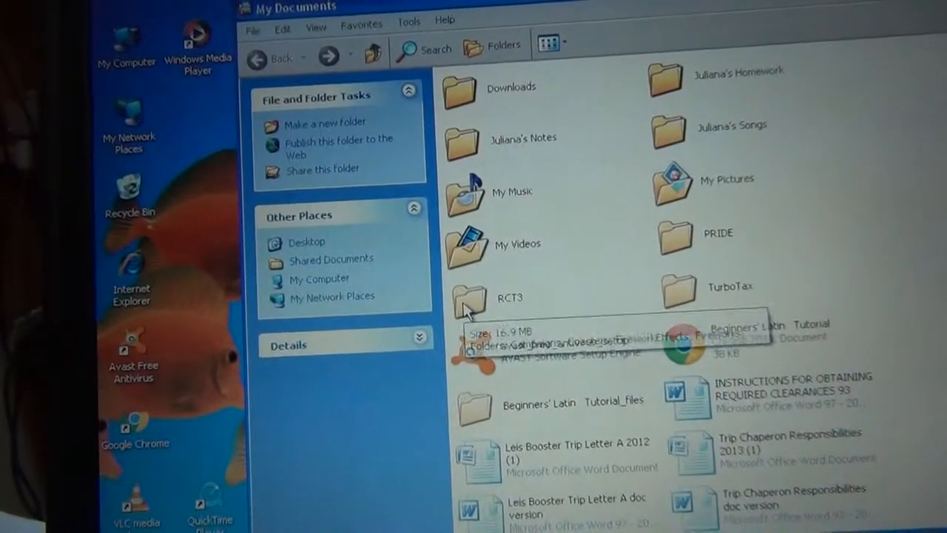
double_click(468, 303)
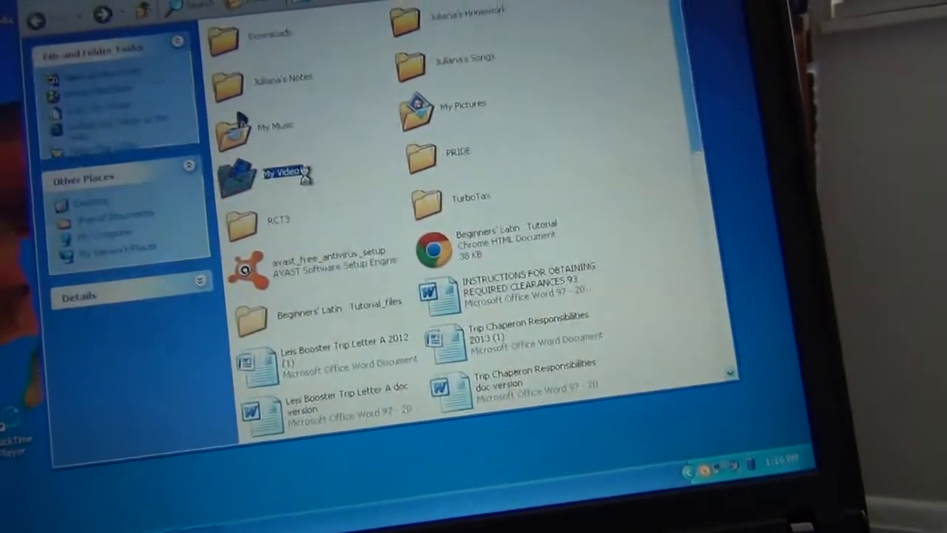
- Open the empty My Videos folder, then go back to the previous folder
double_click(281, 171)
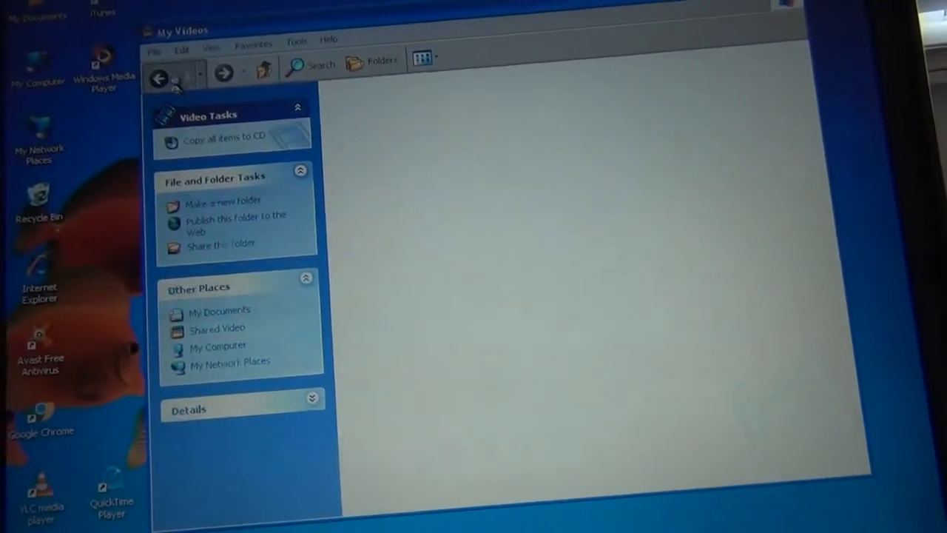
click(158, 79)
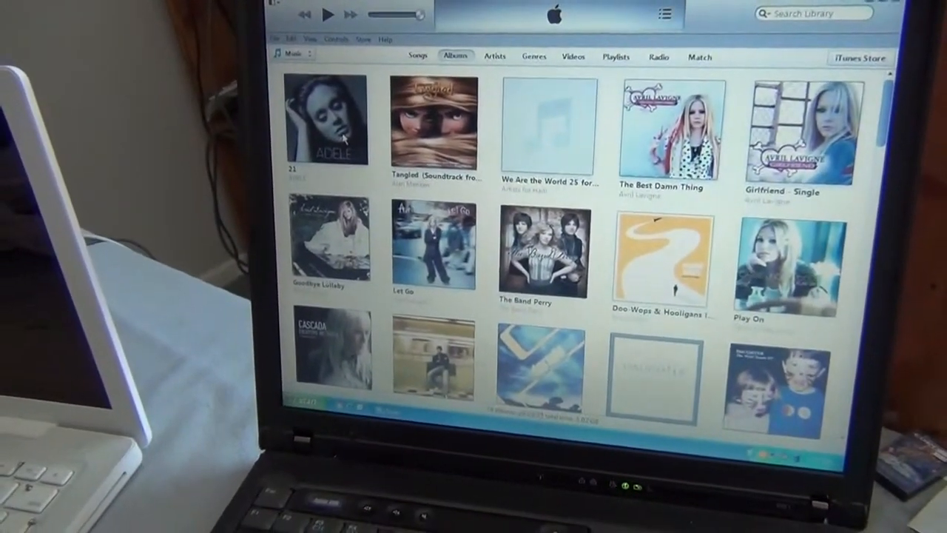
- Switch iTunes to the Albums view and select album covers like 21 and Tangled
double_click(326, 122)
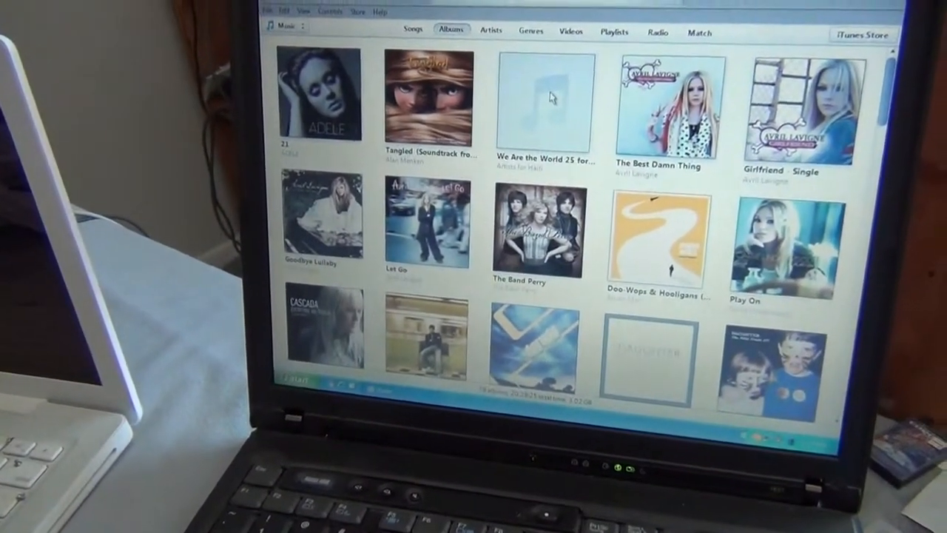
click(542, 104)
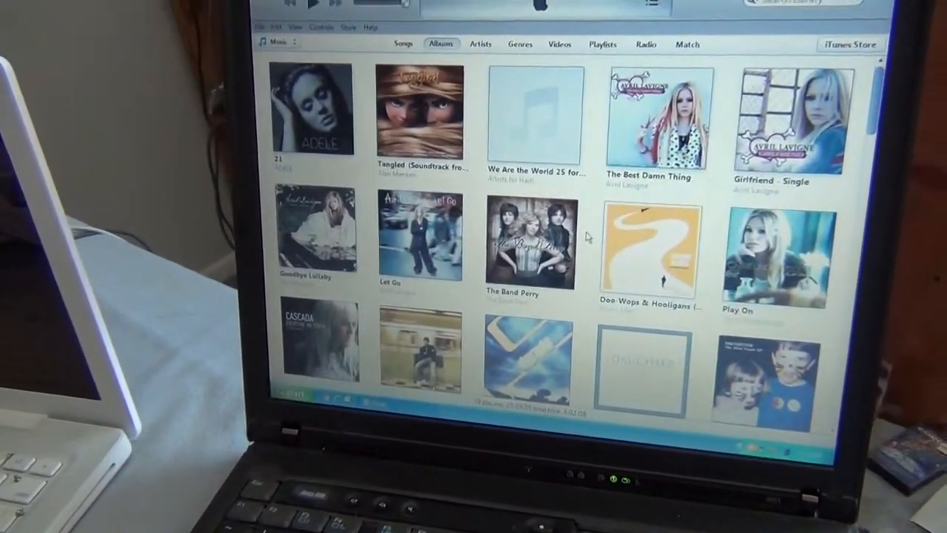
double_click(651, 248)
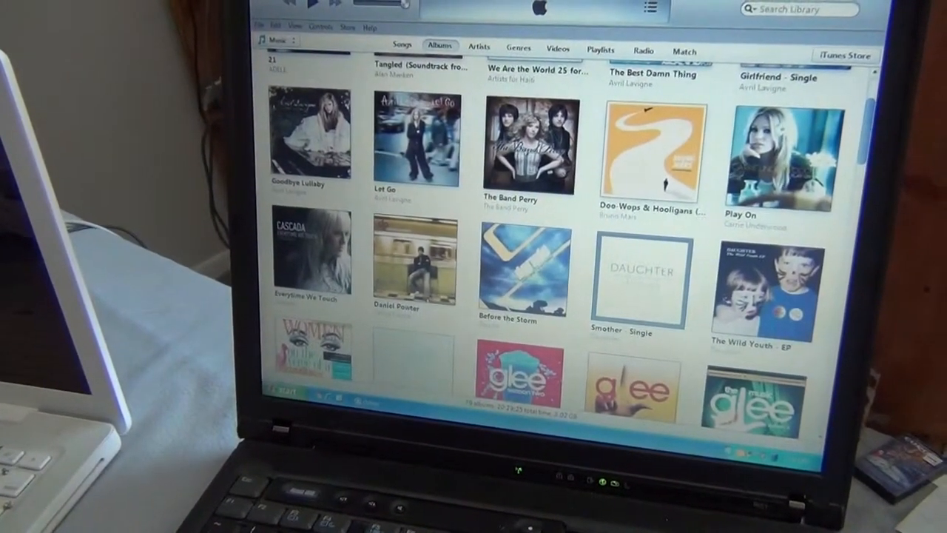
- Scroll the album grid past Frozen and The Polar Express, then expand Children Of Eden (Disc 2)
scroll(down, 3)
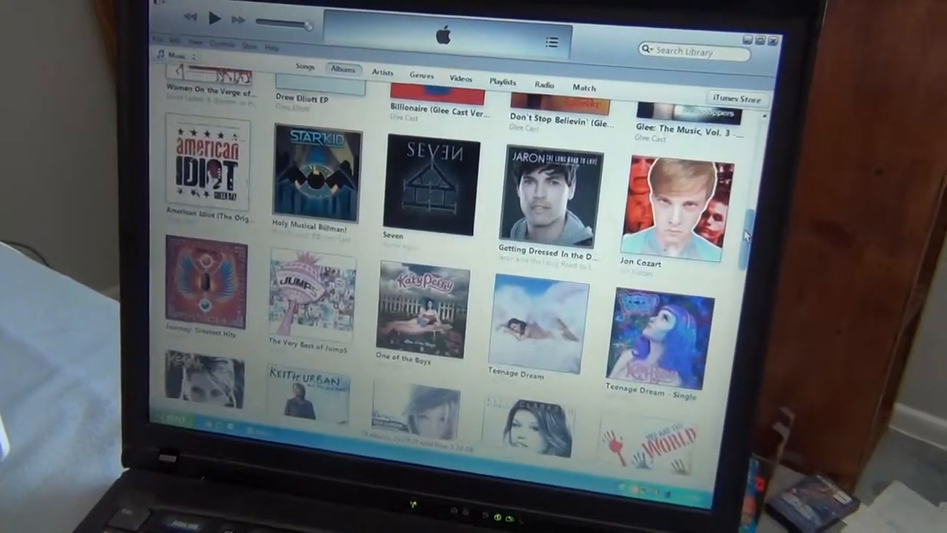
scroll(down, 3)
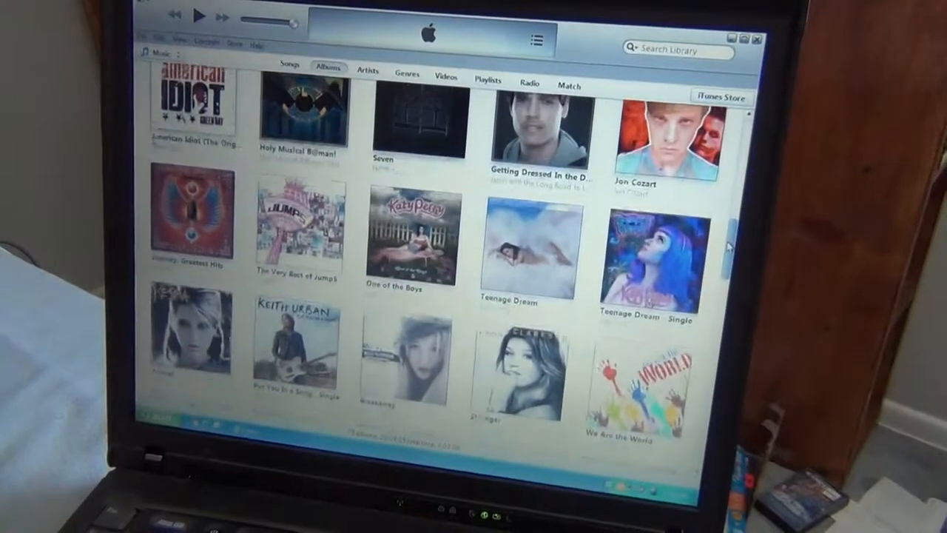
scroll(down, 3)
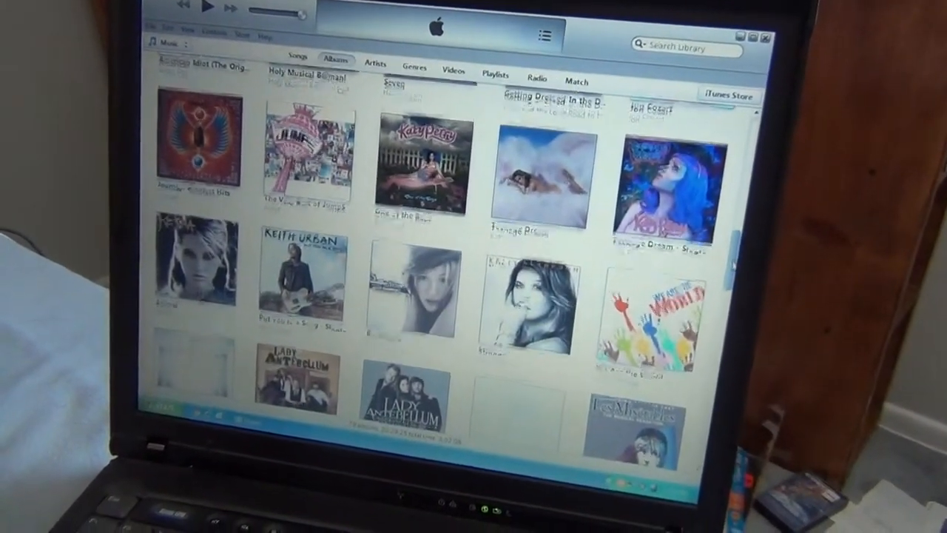
scroll(down, 3)
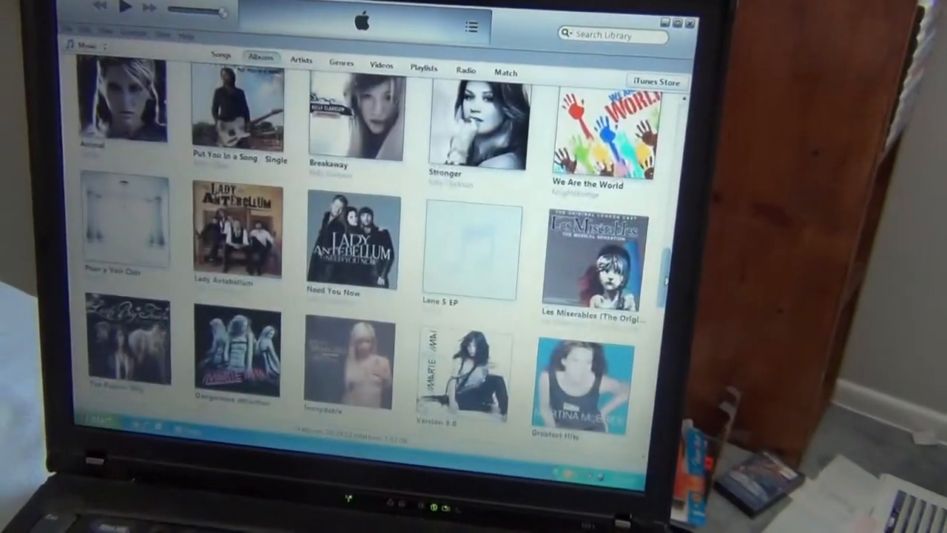
scroll(down, 3)
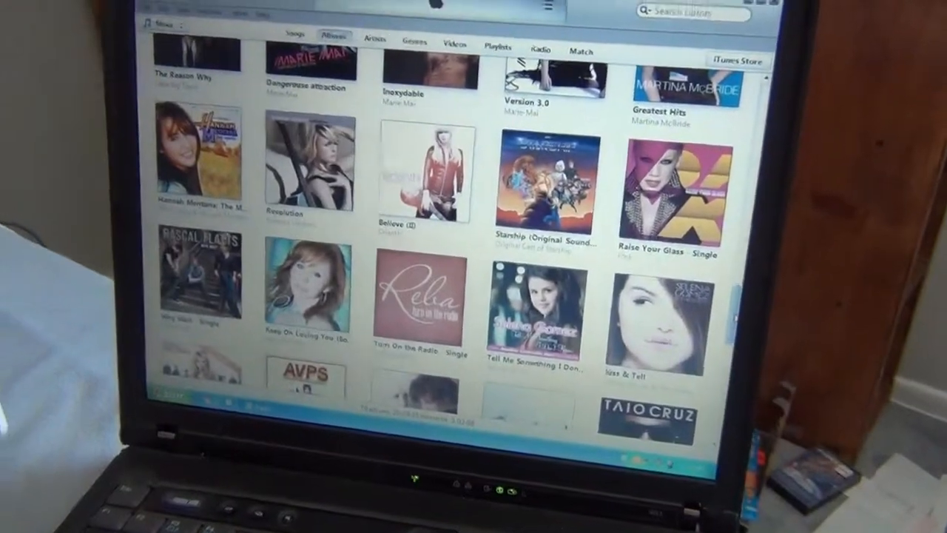
scroll(down, 3)
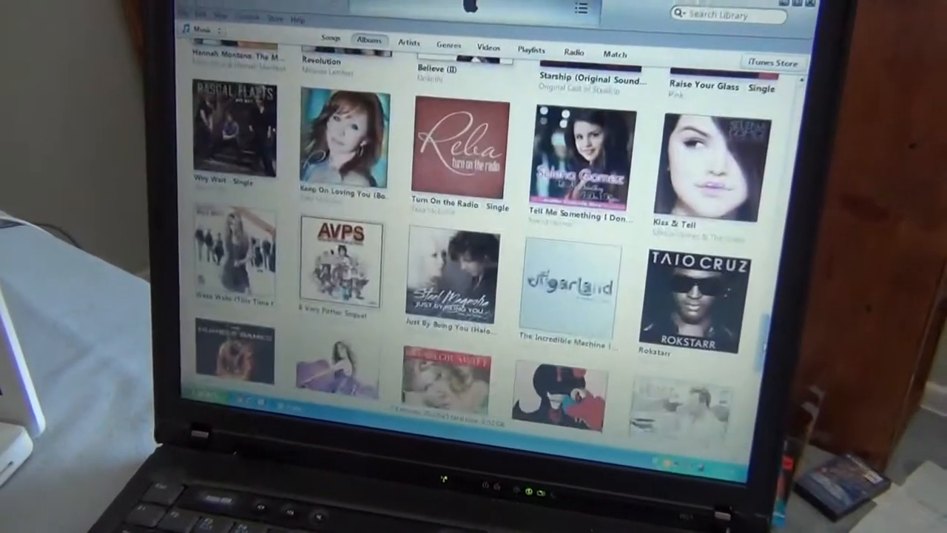
scroll(down, 3)
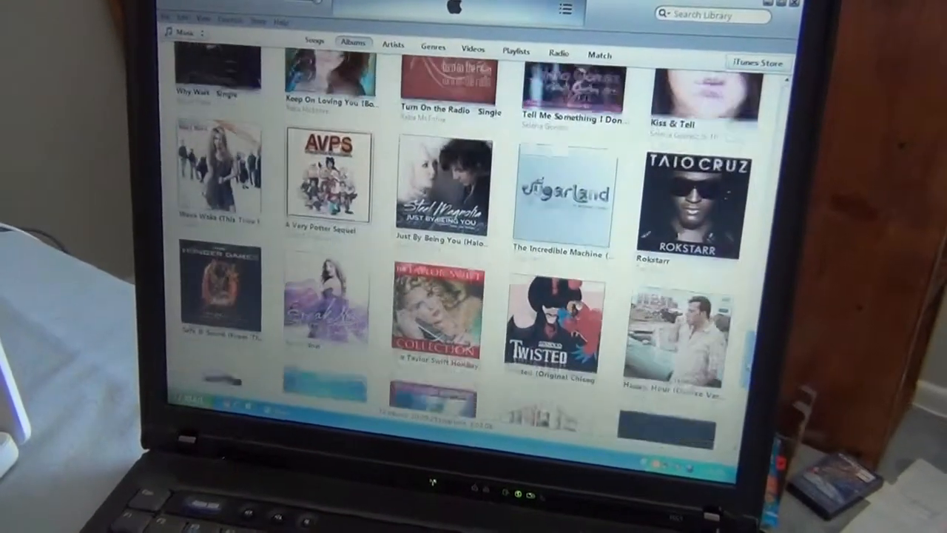
scroll(down, 3)
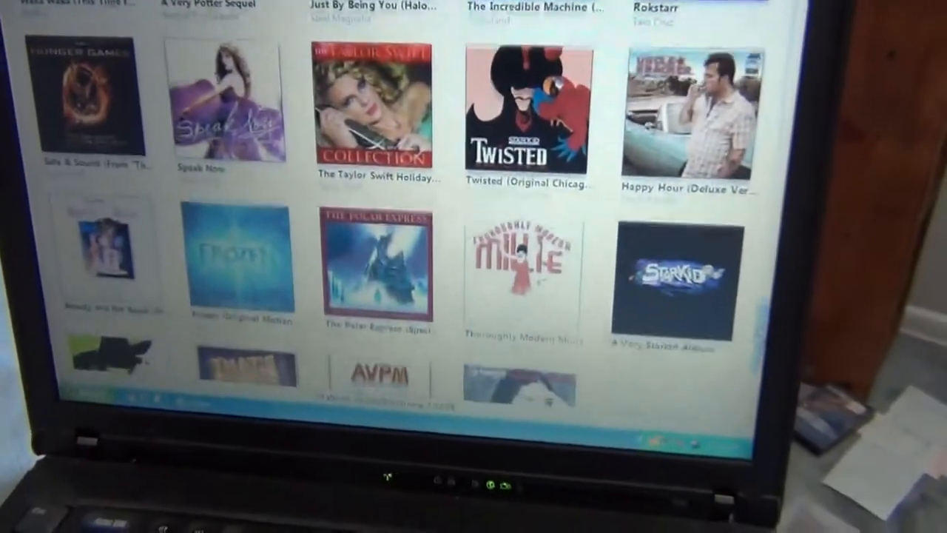
scroll(down, 3)
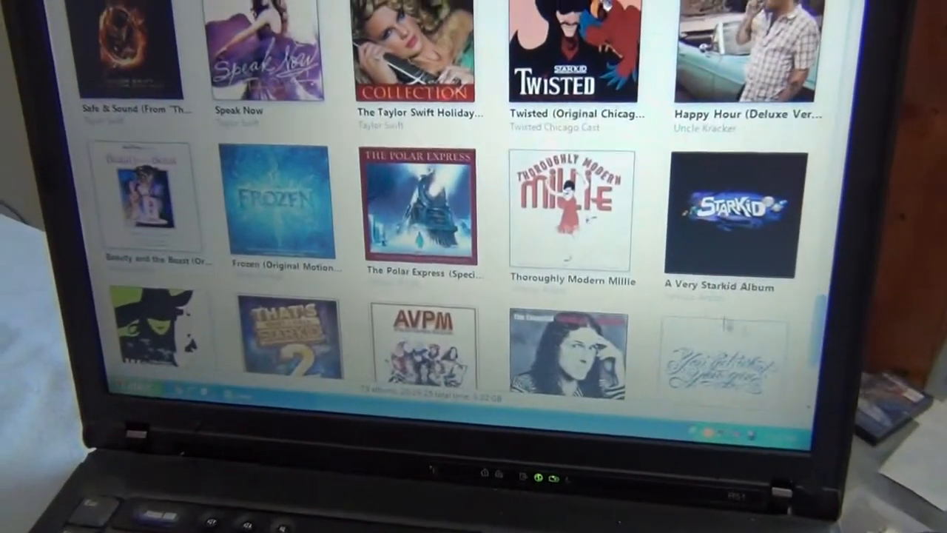
click(570, 211)
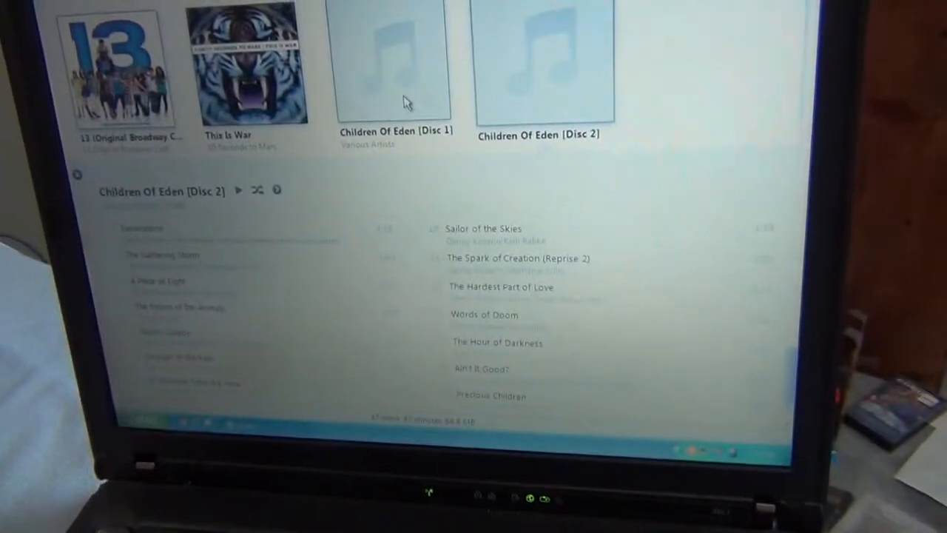
- Show the track list for Children Of Eden (Disc 1)
click(393, 66)
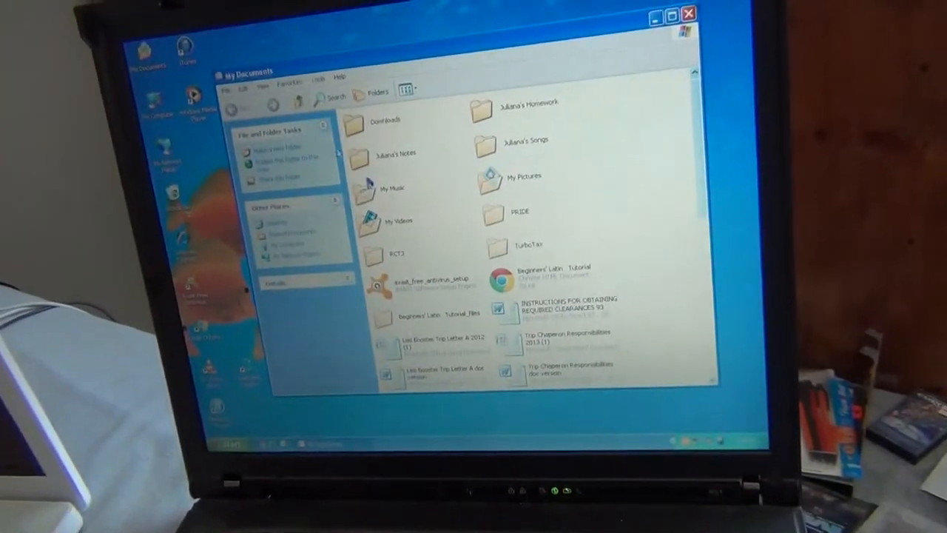
mouse_move(511, 144)
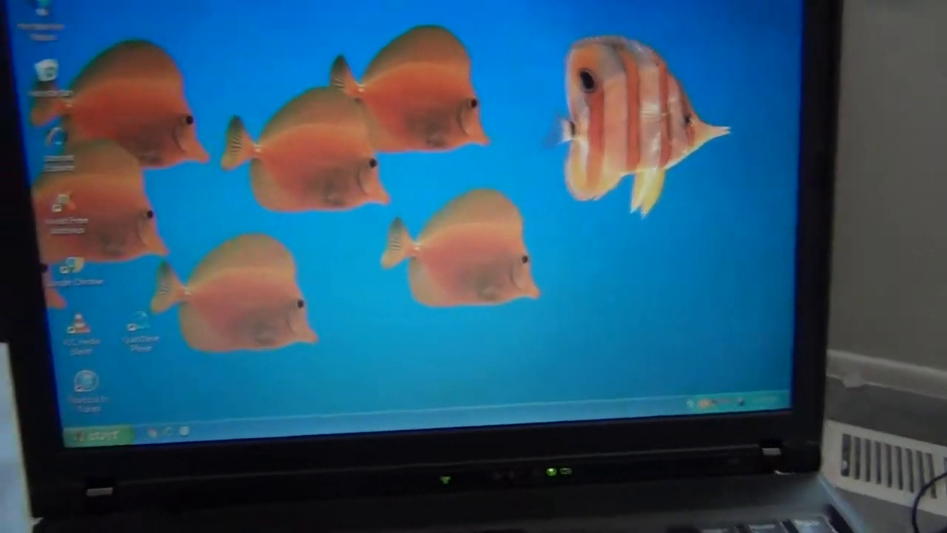
- Bring up the Start menu with its pinned programs and user folders
click(100, 435)
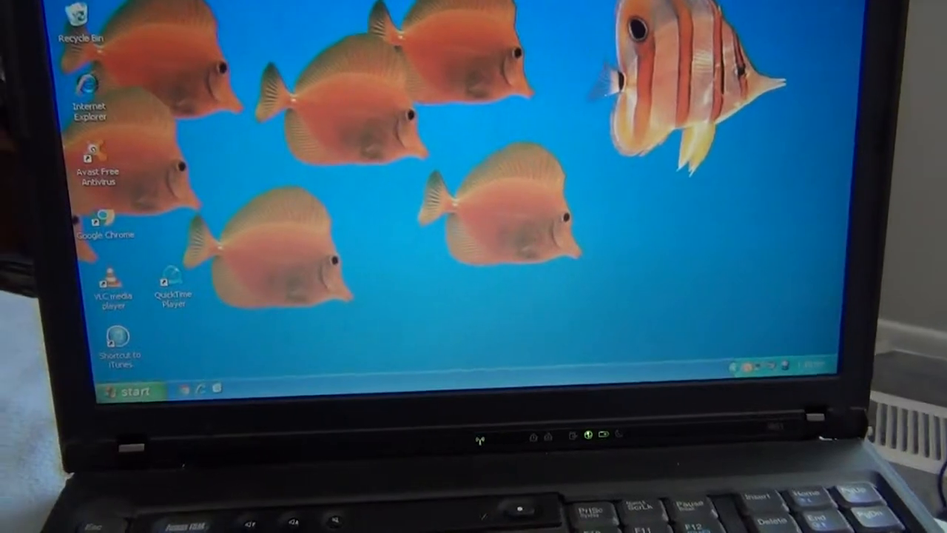
click(133, 391)
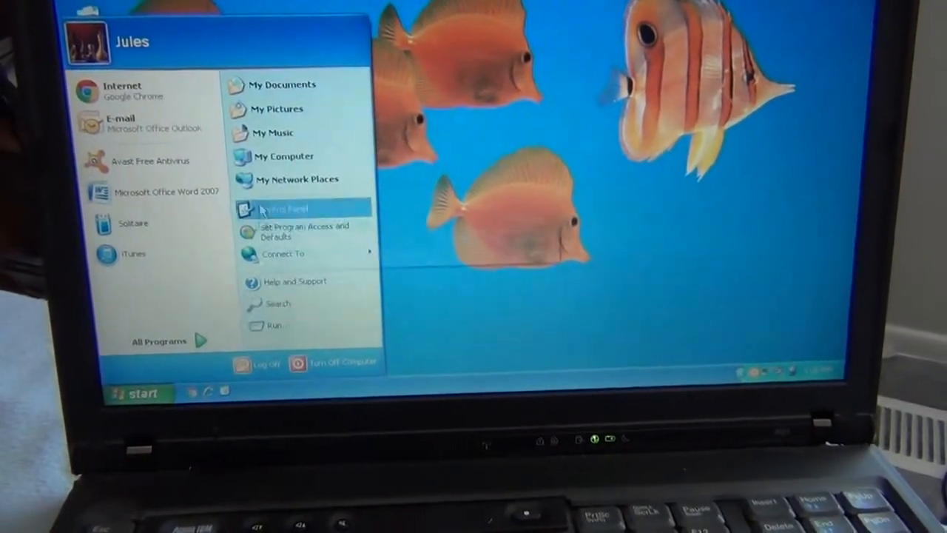